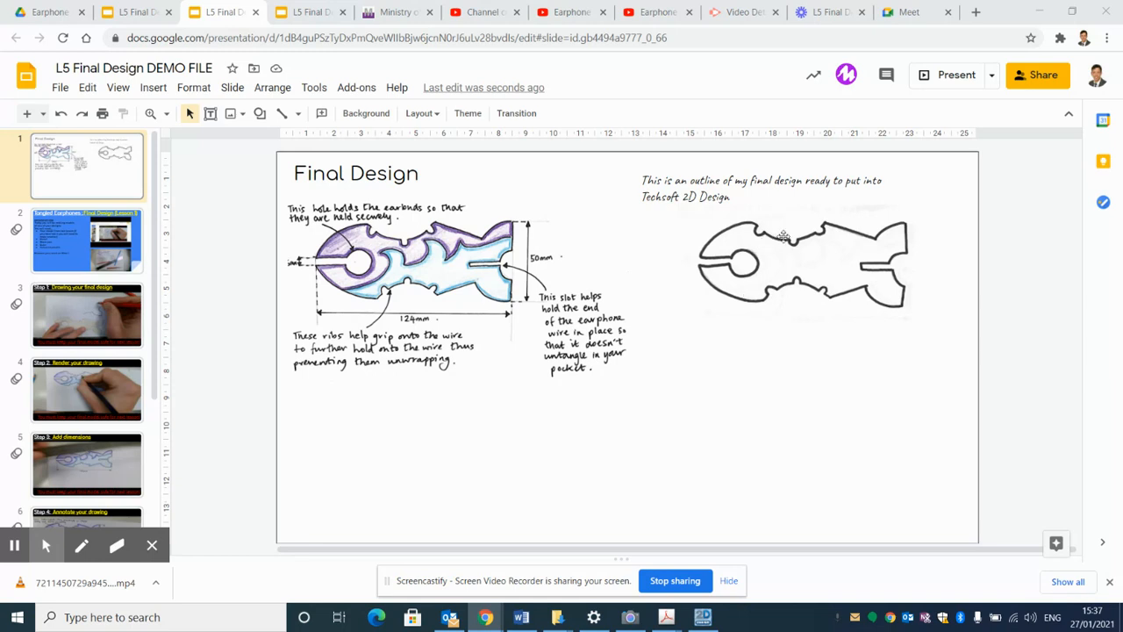
pyautogui.moveTo(744, 275)
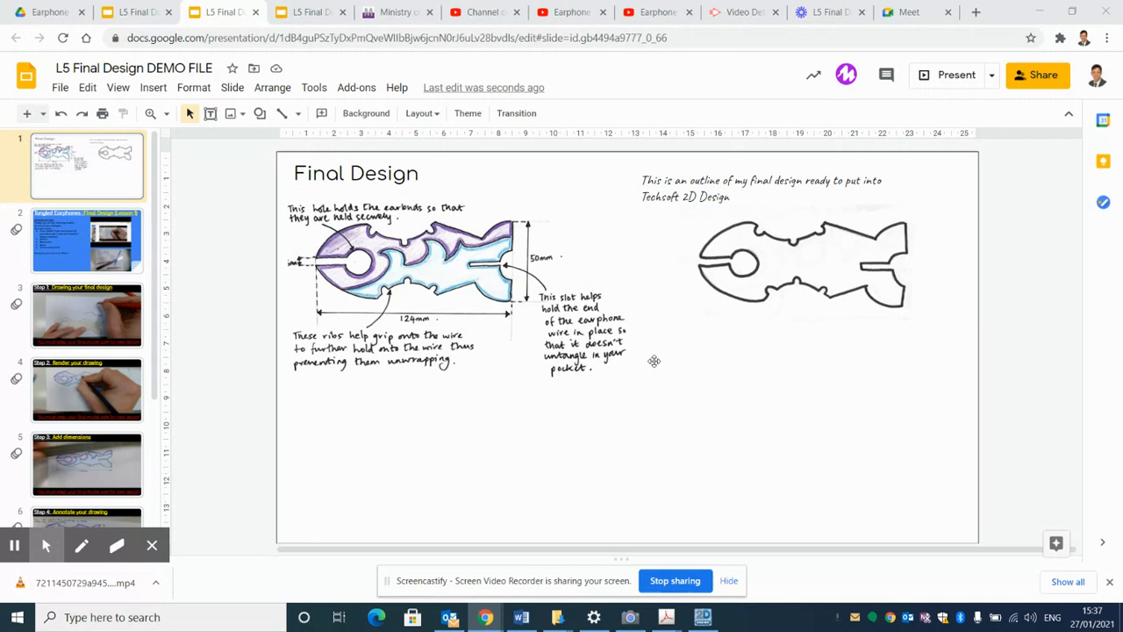
pyautogui.moveTo(674, 445)
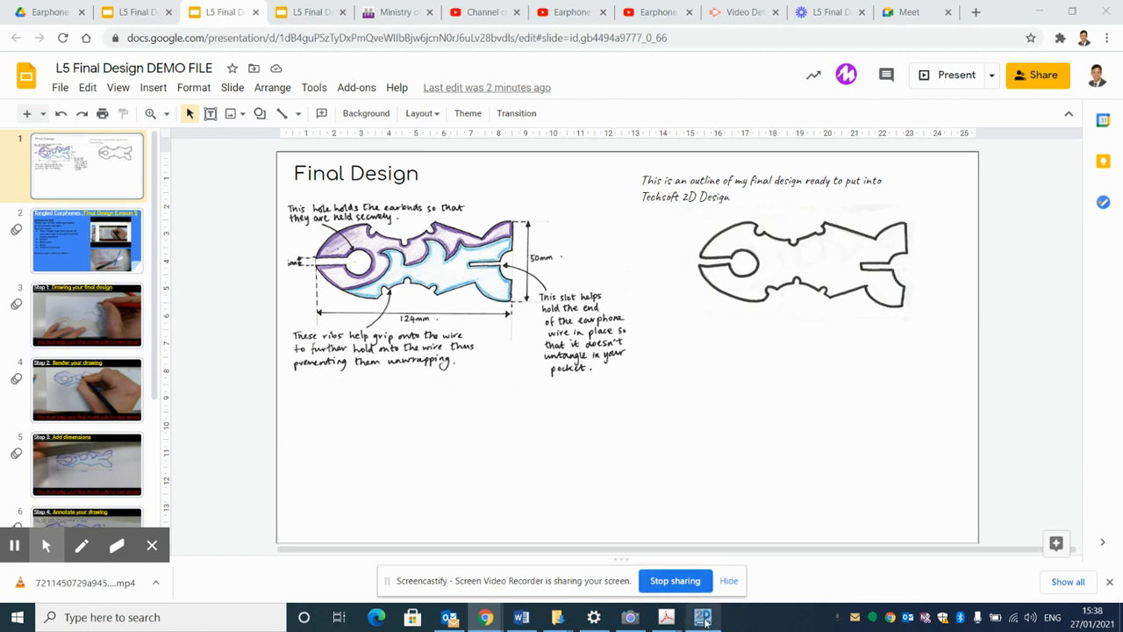
# Step: Bring the 2D Design drawing window forward for pasting the outline
pyautogui.click(703, 617)
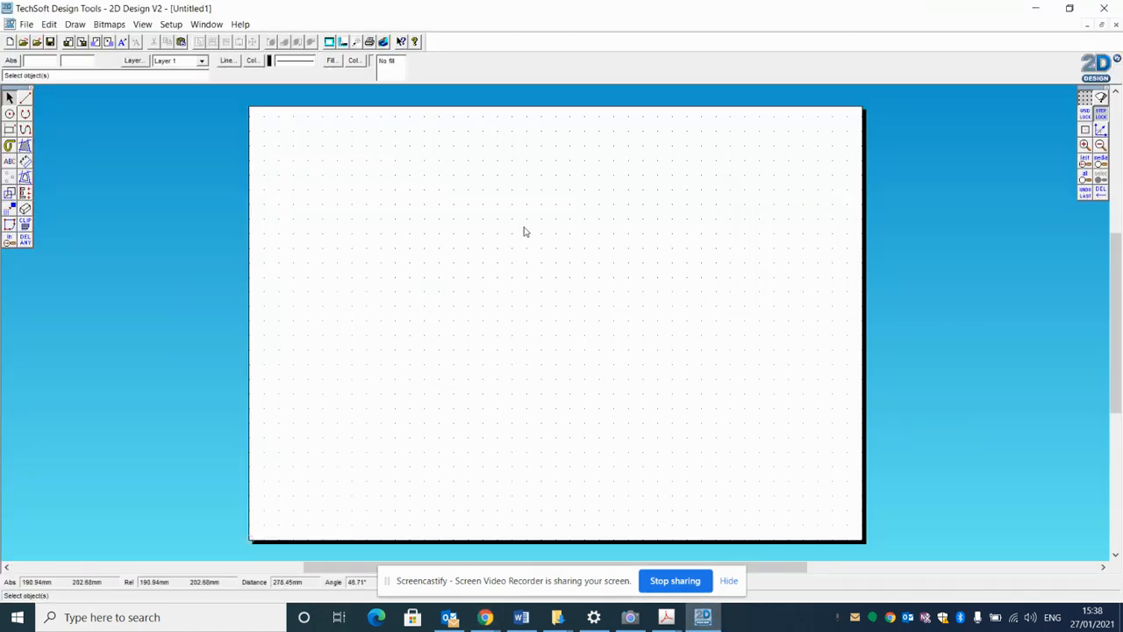
pyautogui.moveTo(415, 271)
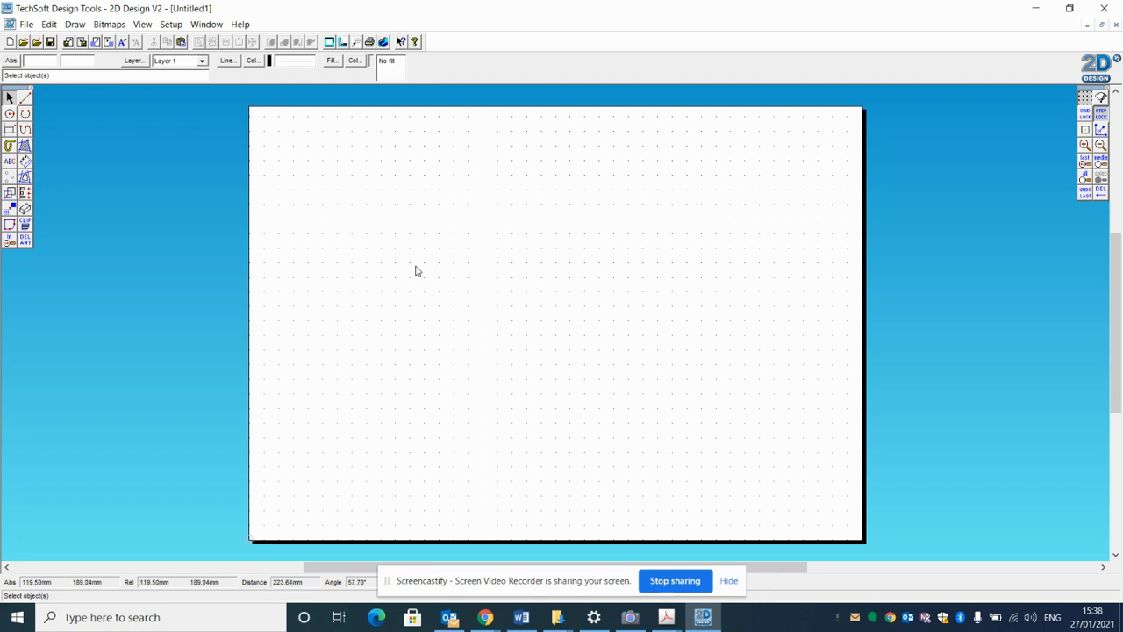
pyautogui.moveTo(651, 111)
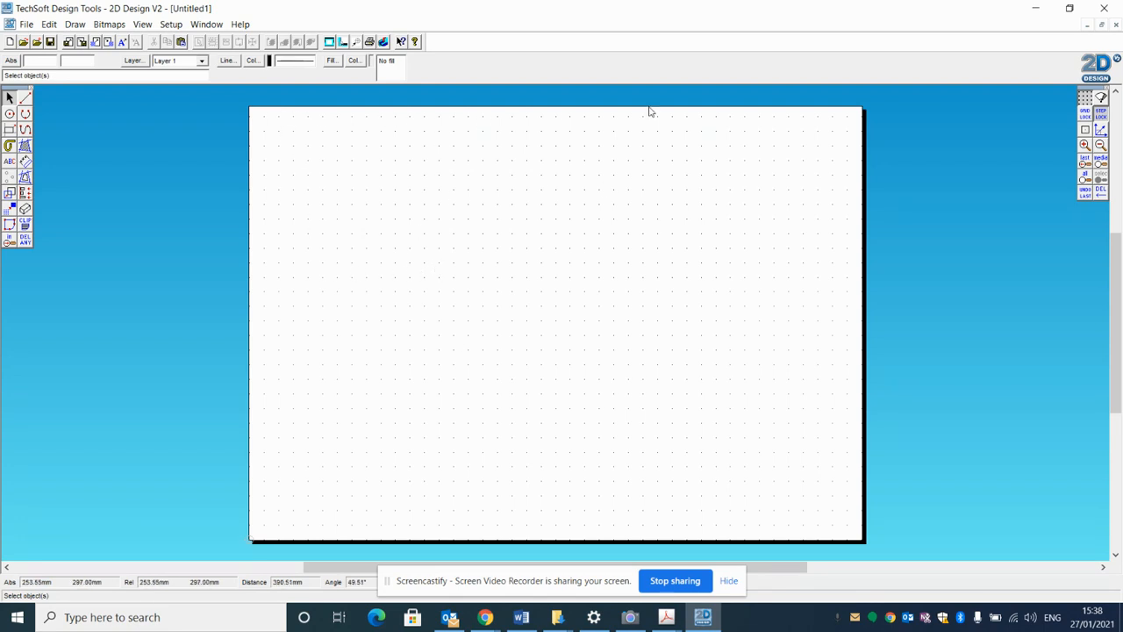
pyautogui.moveTo(430, 244)
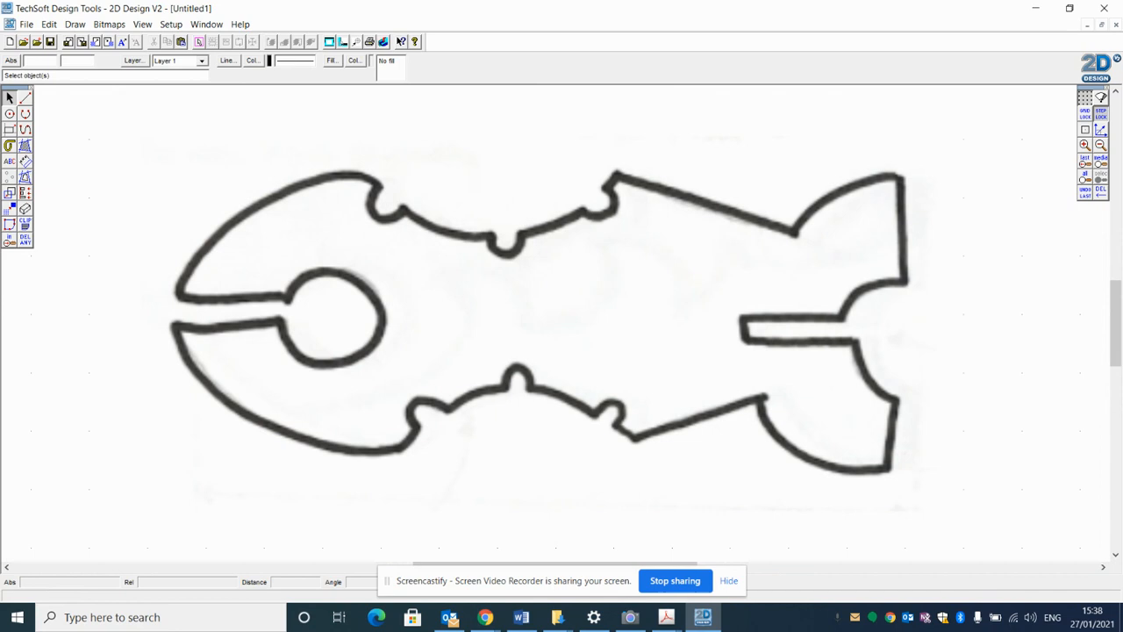
# Step: Shrink the pasted earphone holder bitmap so the whole outline fits the sheet
pyautogui.click(1100, 166)
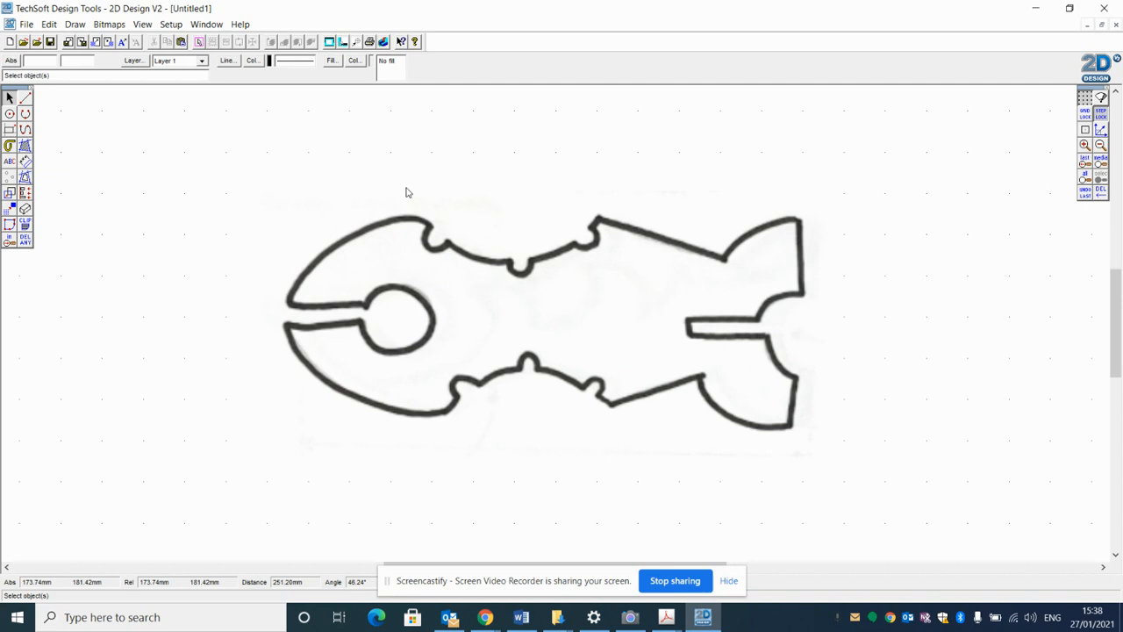
pyautogui.moveTo(360, 274)
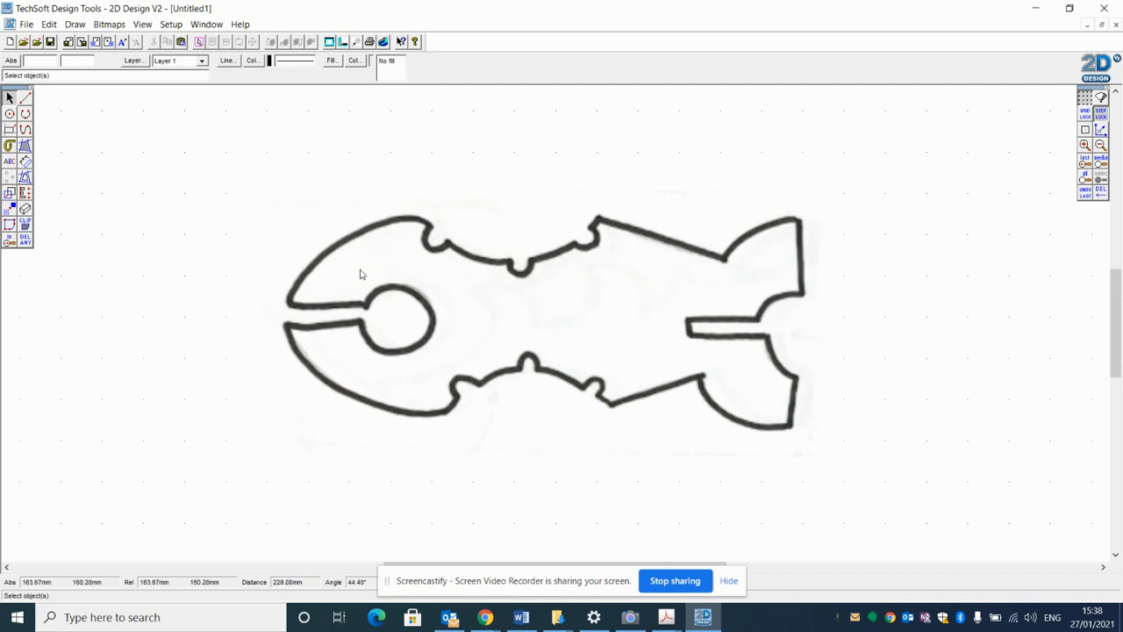
pyautogui.moveTo(362, 337)
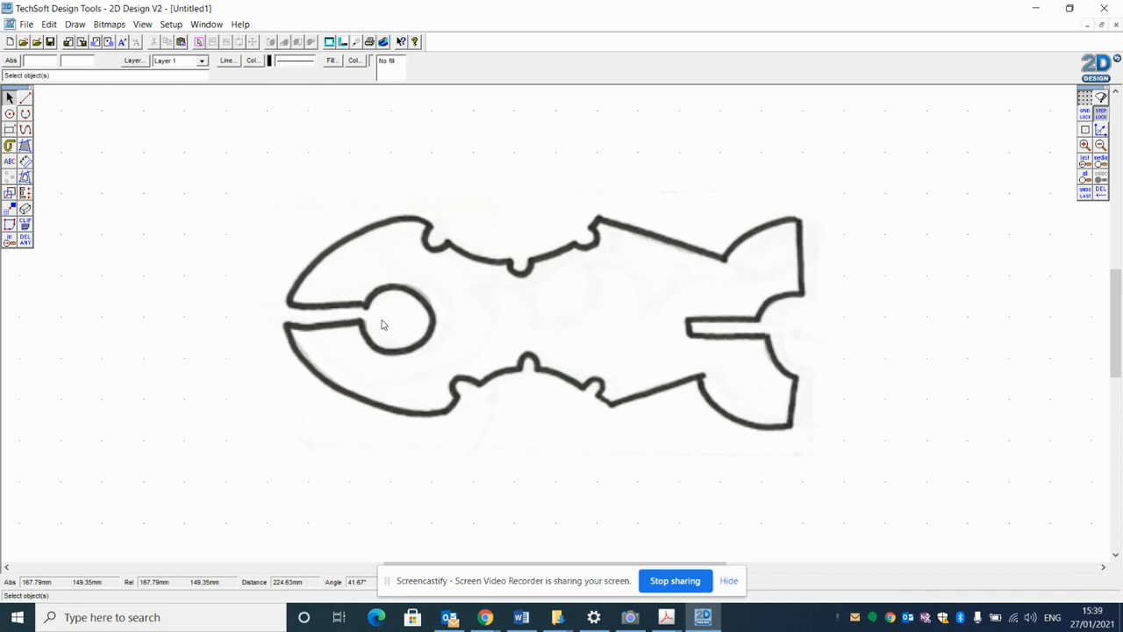
pyautogui.moveTo(333, 313)
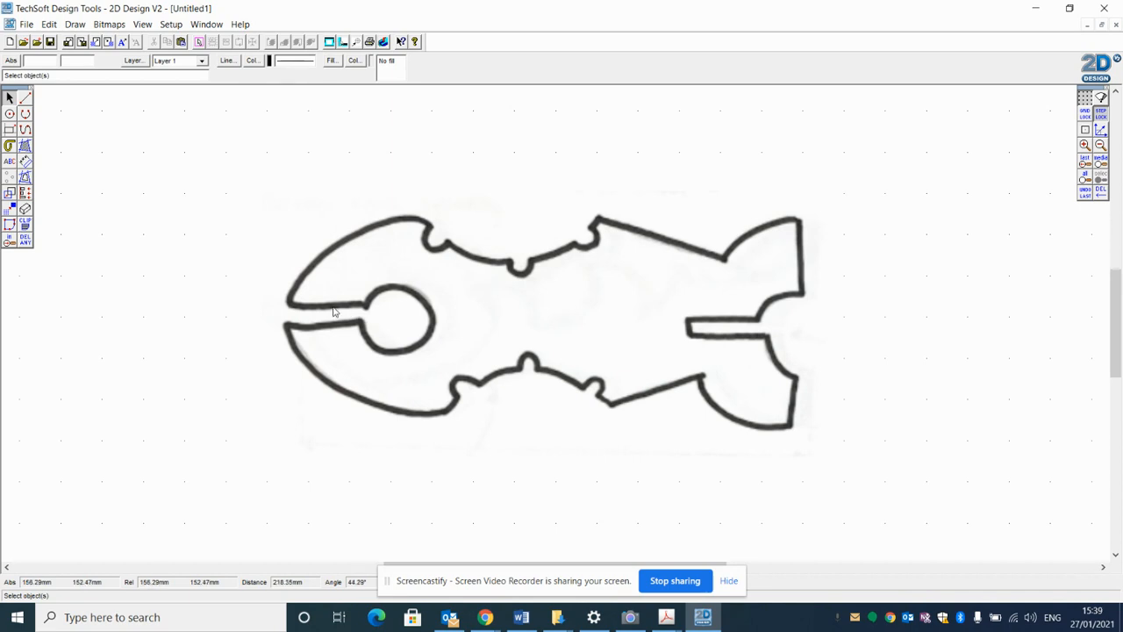
pyautogui.moveTo(321, 272)
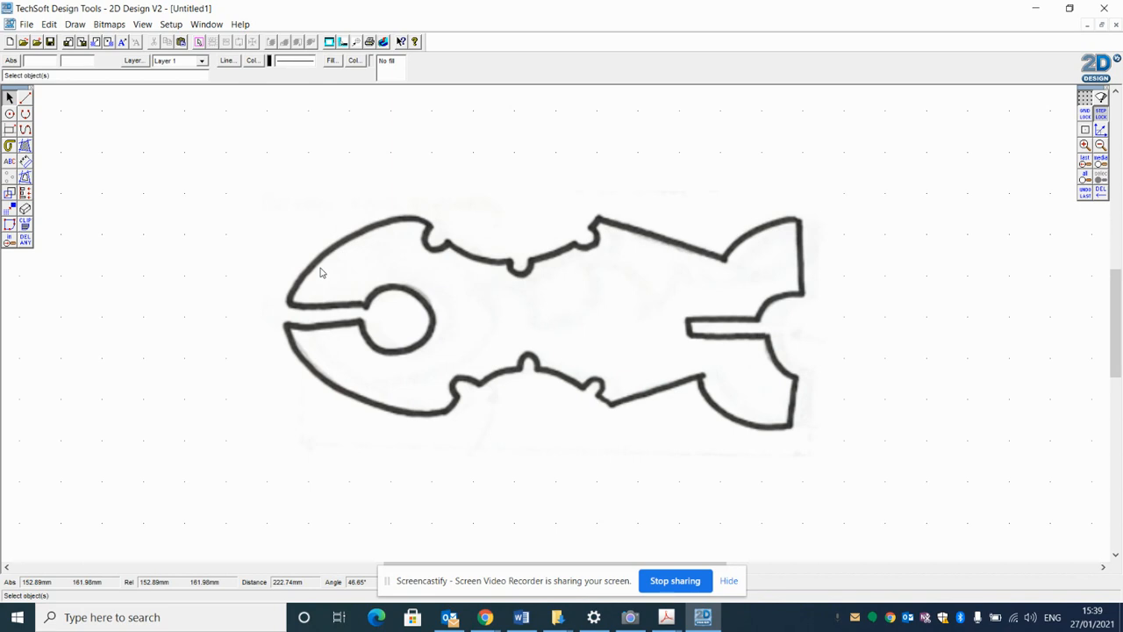
pyautogui.moveTo(52, 208)
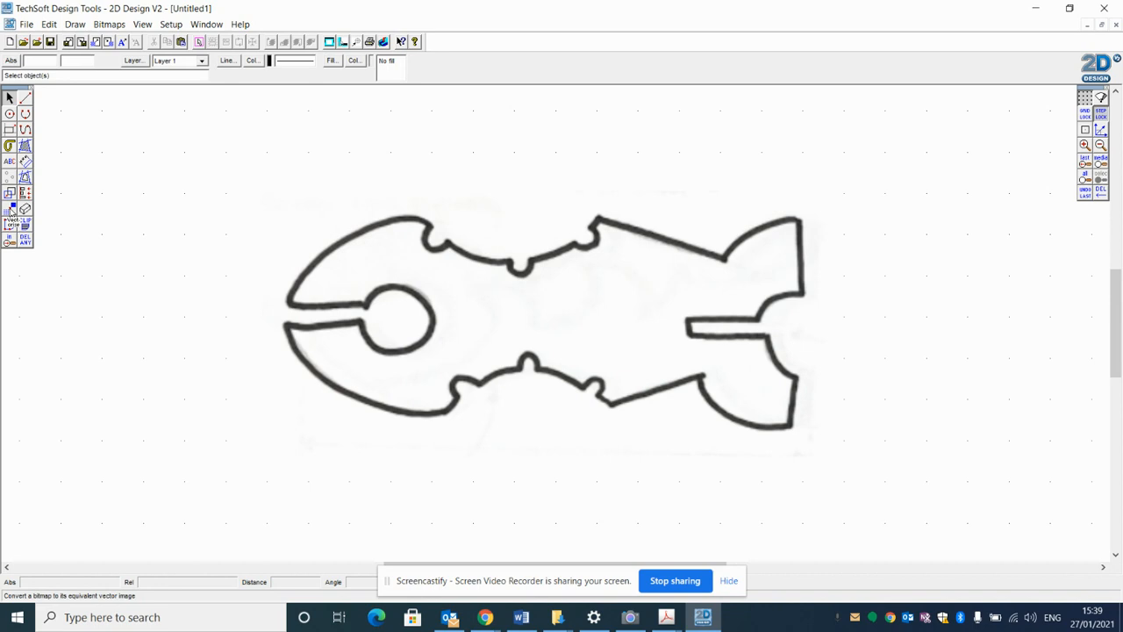
pyautogui.moveTo(11, 217)
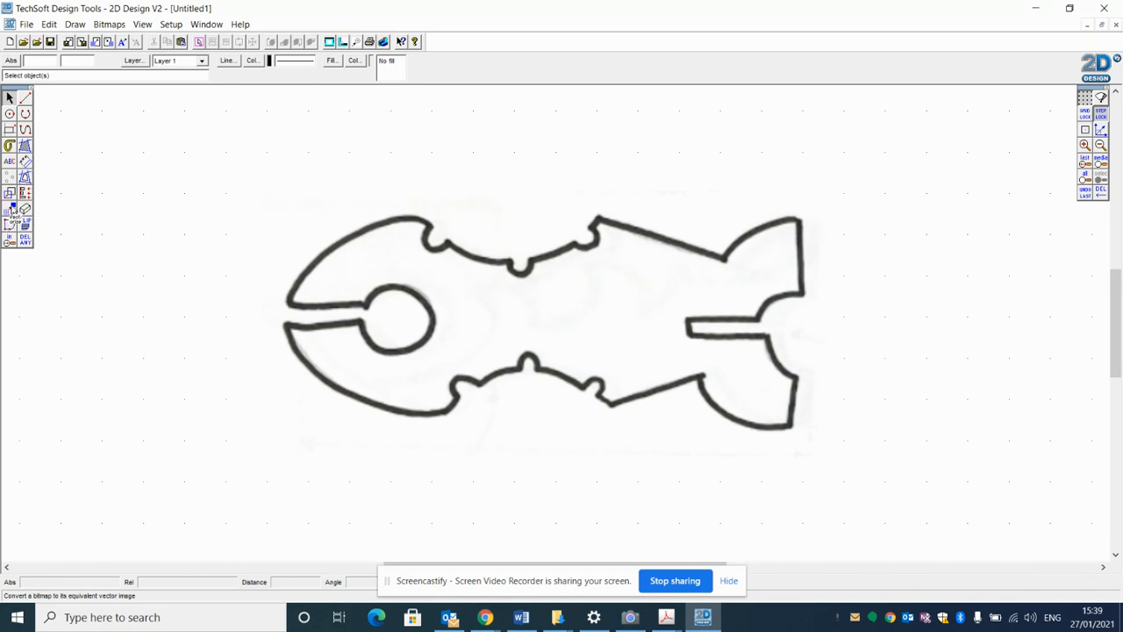
pyautogui.click(12, 209)
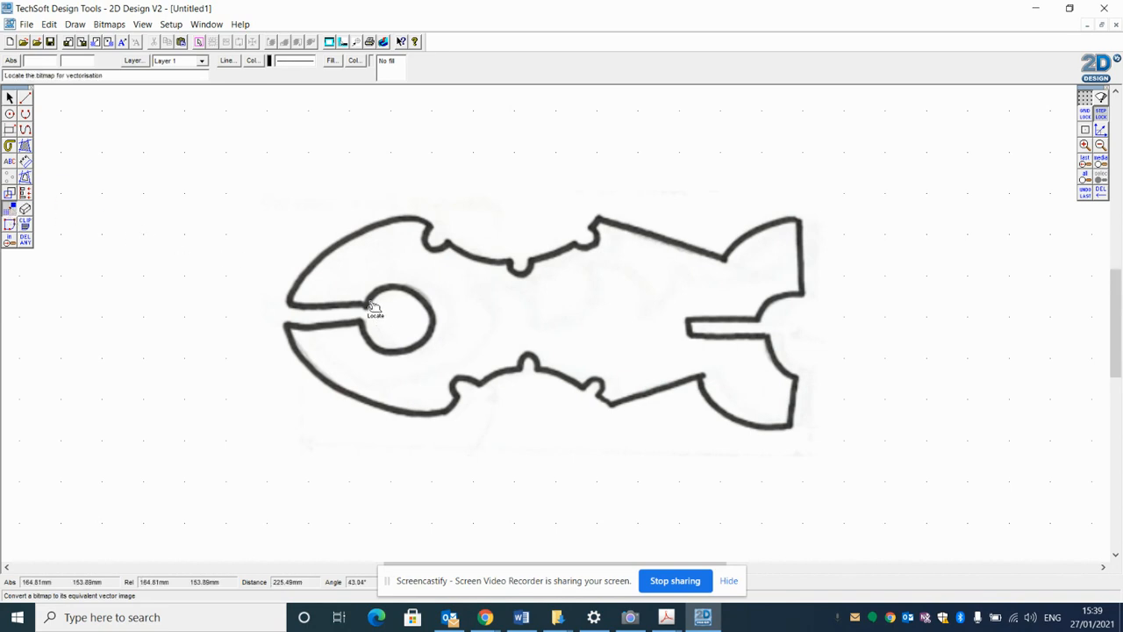
# Step: Pick the outline bitmap, opening Colour Selection for Vectorisation with a preview
pyautogui.click(372, 311)
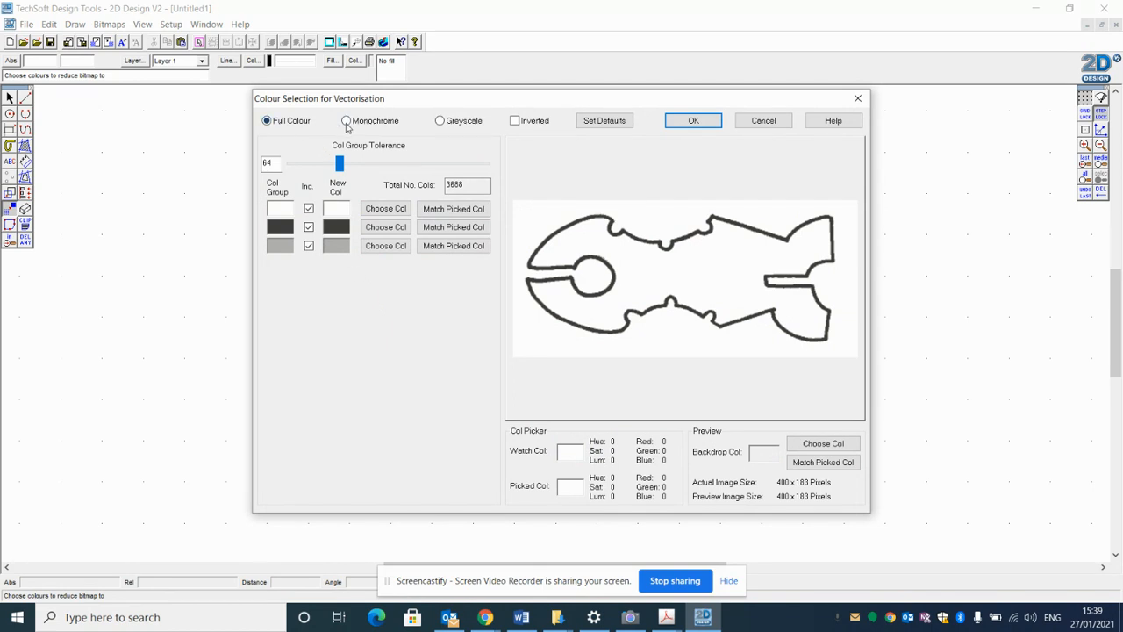
# Step: Choose monochrome, settle the Luminance slider at 181 and accept
pyautogui.click(347, 120)
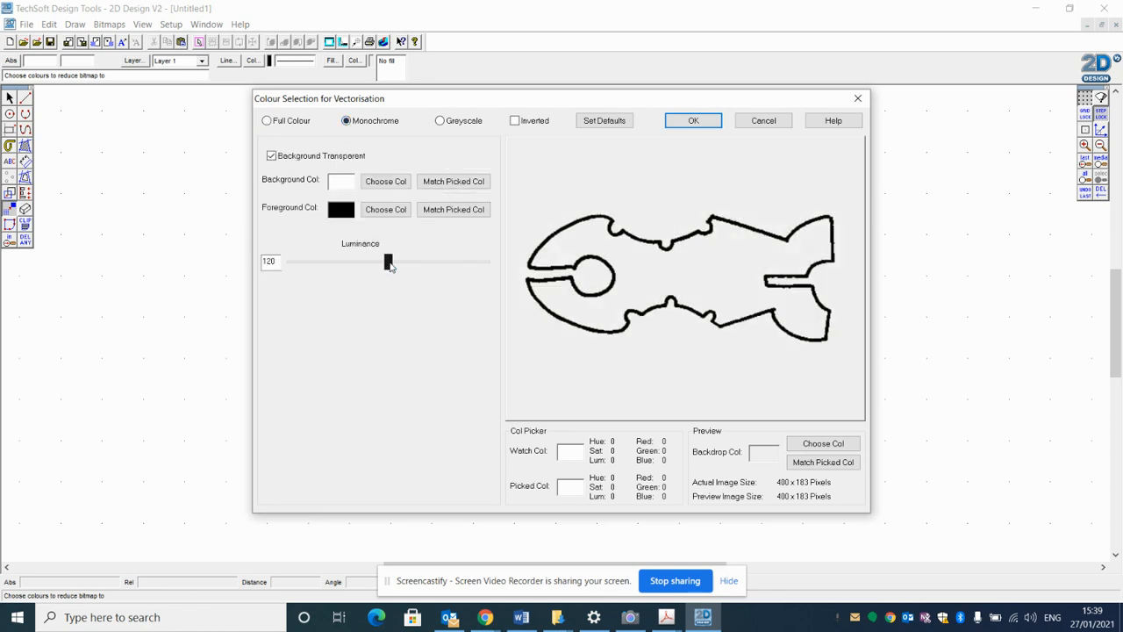
pyautogui.moveTo(388, 262); pyautogui.dragTo(410, 261)
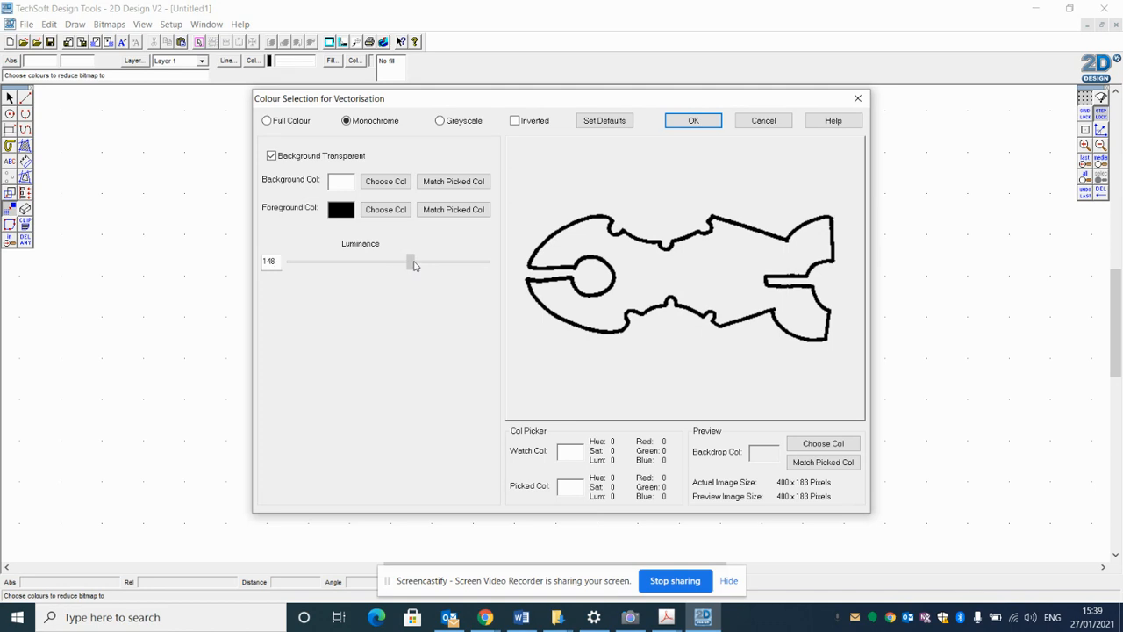
pyautogui.moveTo(408, 262); pyautogui.dragTo(419, 263)
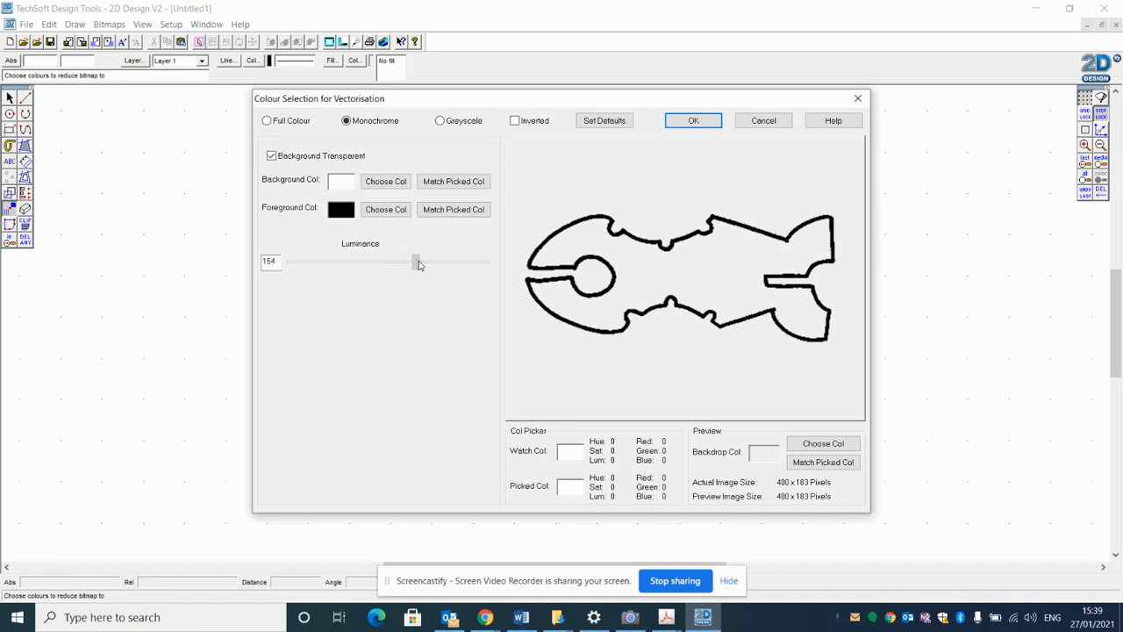
pyautogui.moveTo(417, 262); pyautogui.dragTo(485, 262)
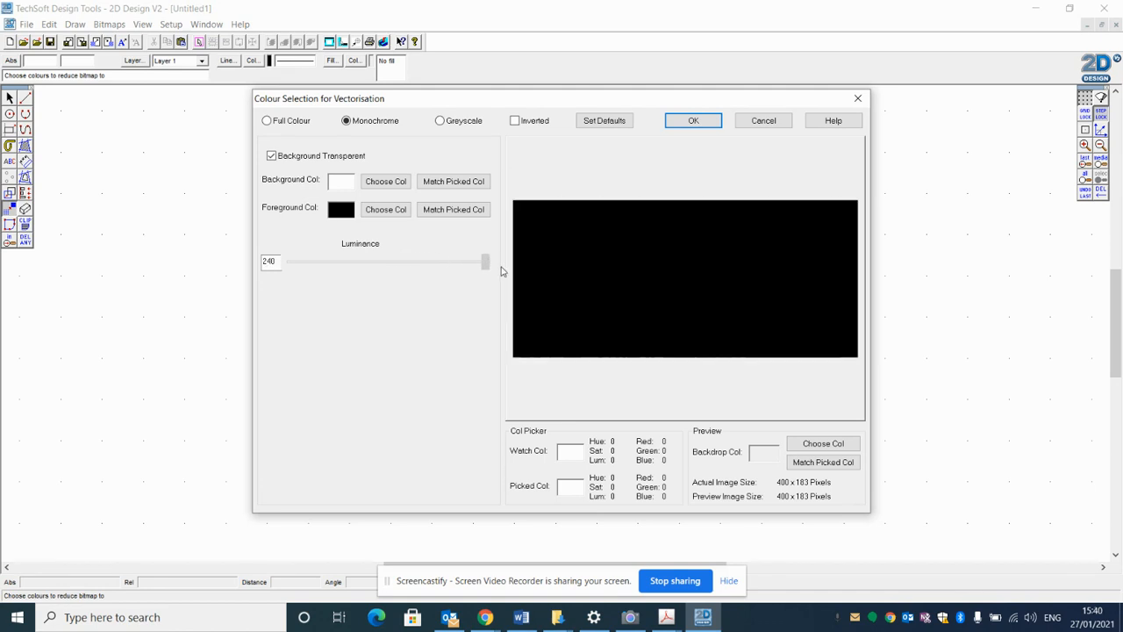
pyautogui.moveTo(485, 261); pyautogui.dragTo(290, 261)
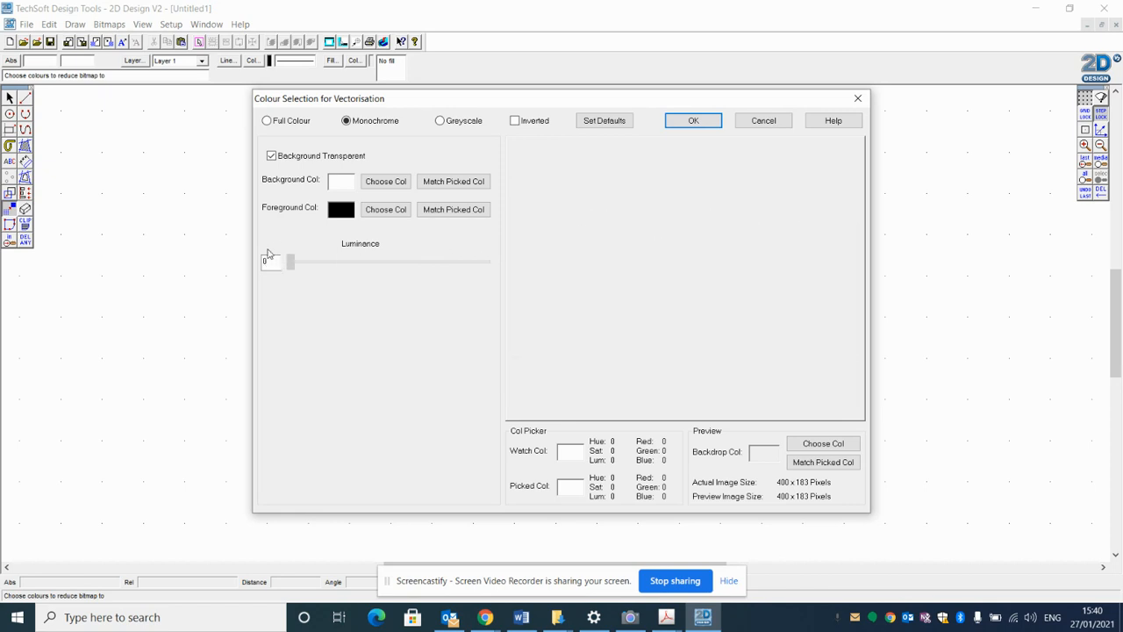
pyautogui.moveTo(289, 260); pyautogui.dragTo(368, 261)
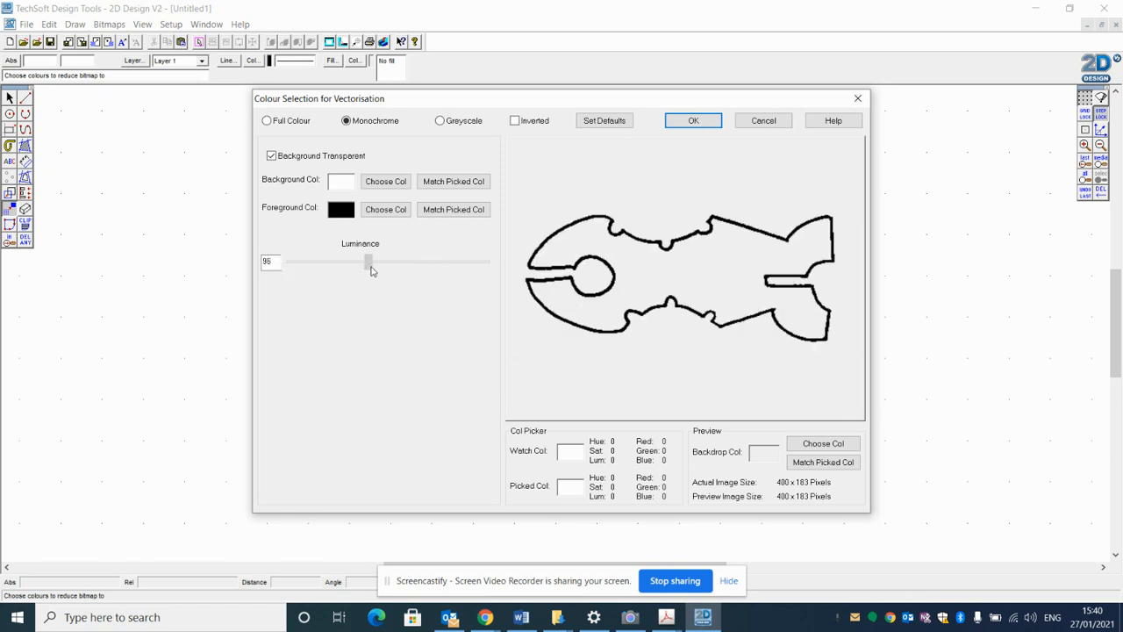
pyautogui.moveTo(368, 260); pyautogui.dragTo(416, 261)
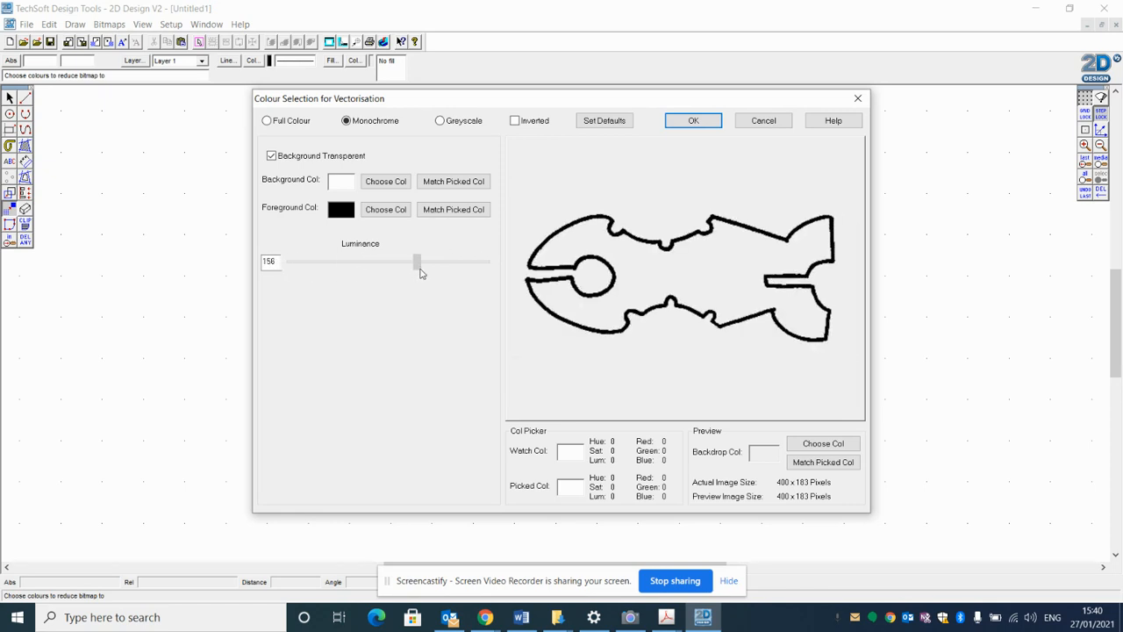
pyautogui.moveTo(416, 262); pyautogui.dragTo(440, 261)
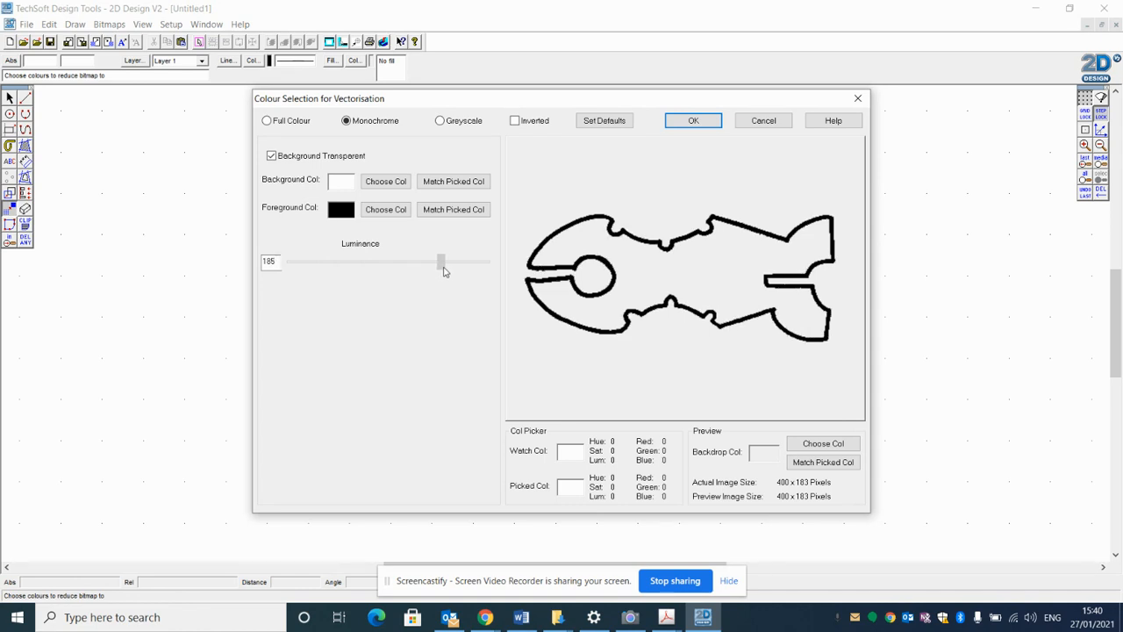
pyautogui.moveTo(442, 261); pyautogui.dragTo(437, 261)
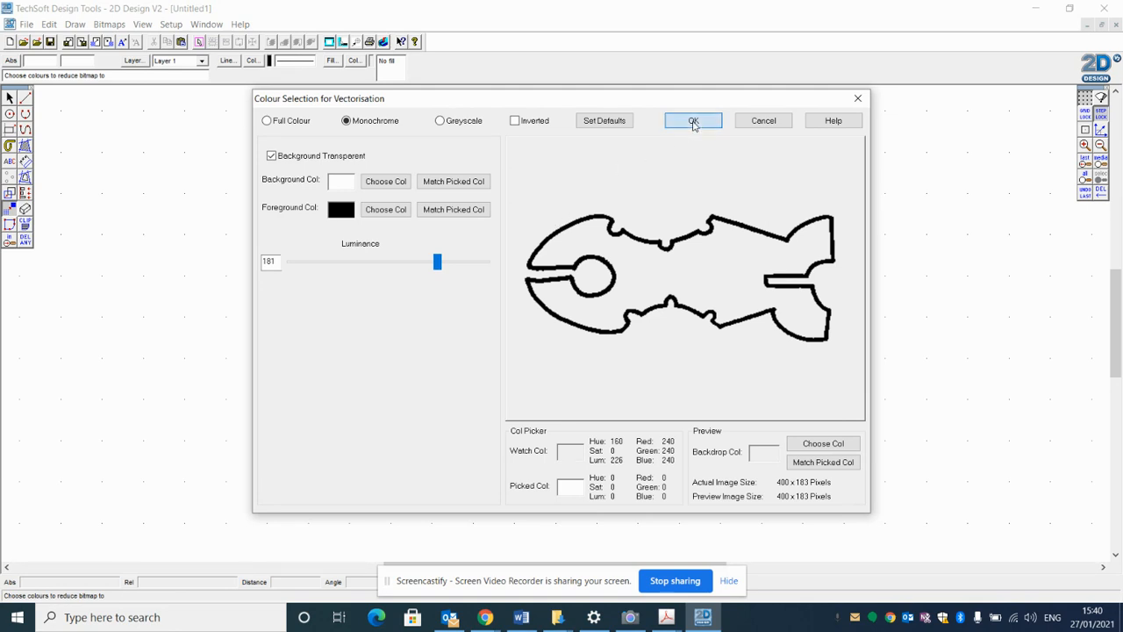
pyautogui.click(693, 121)
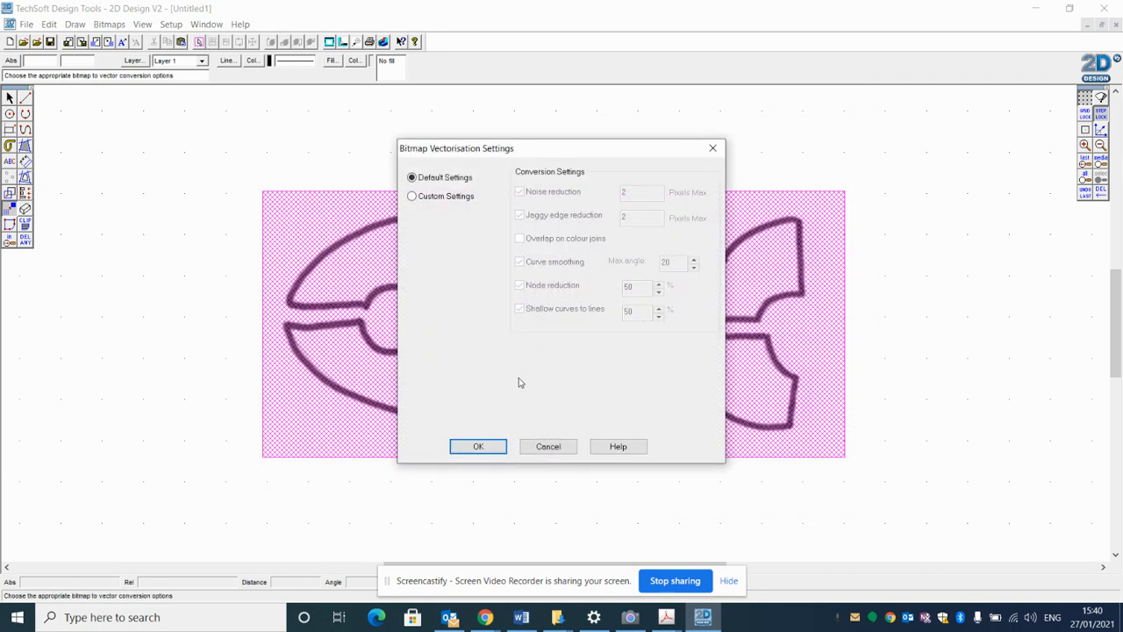
# Step: Accept the Default Settings in Bitmap Vectorisation Settings
pyautogui.click(478, 445)
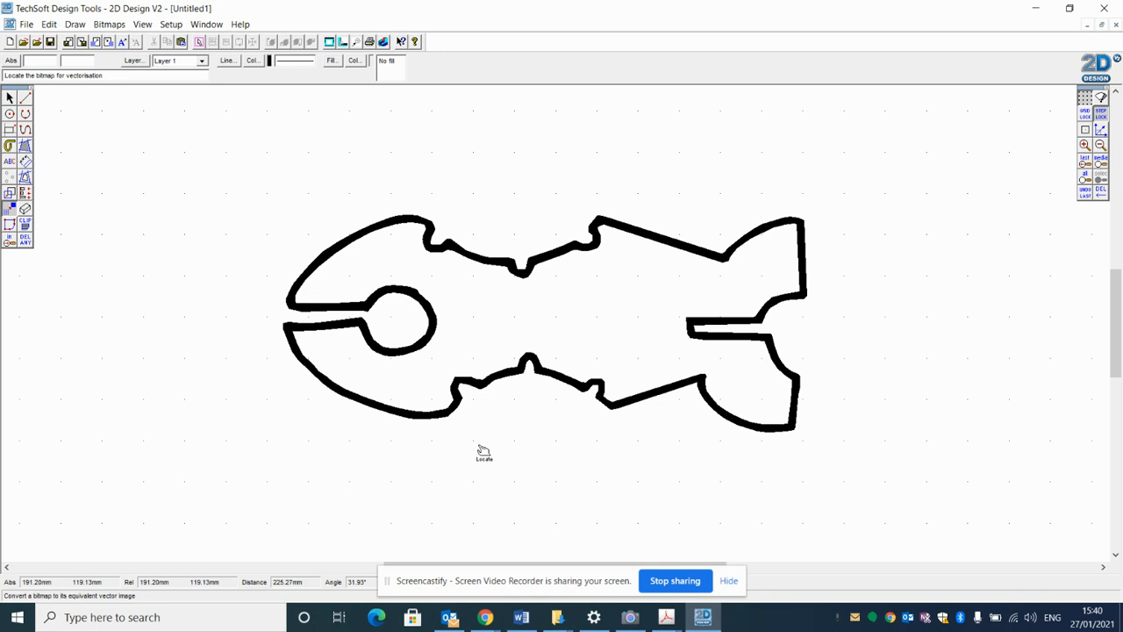
pyautogui.moveTo(159, 290)
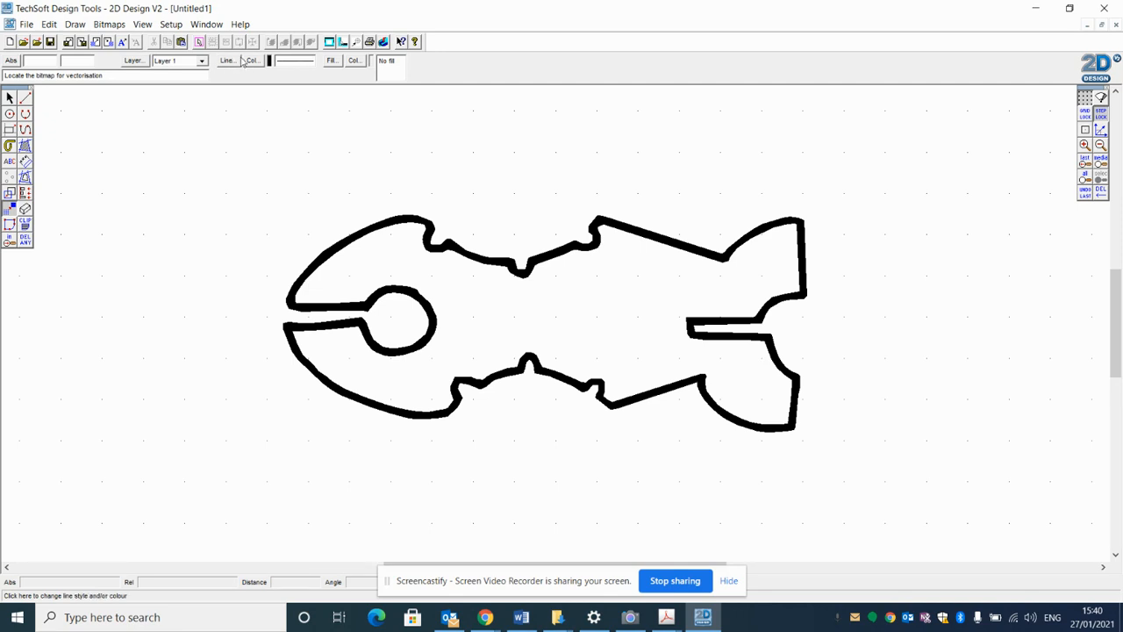
# Step: Set the line colour to red
pyautogui.click(251, 61)
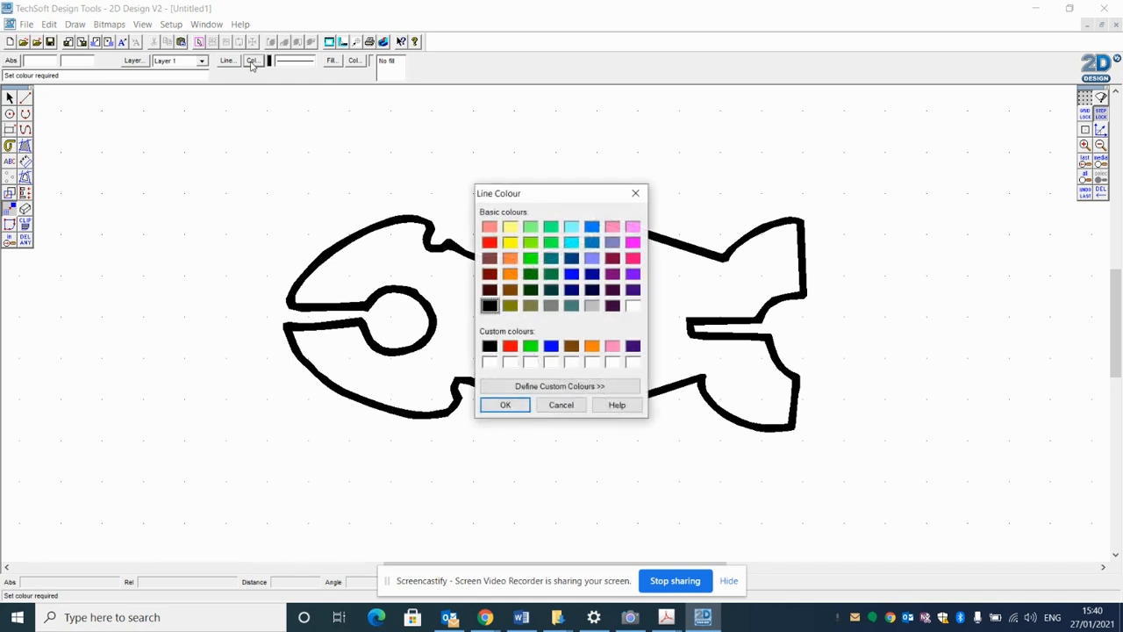
pyautogui.click(510, 345)
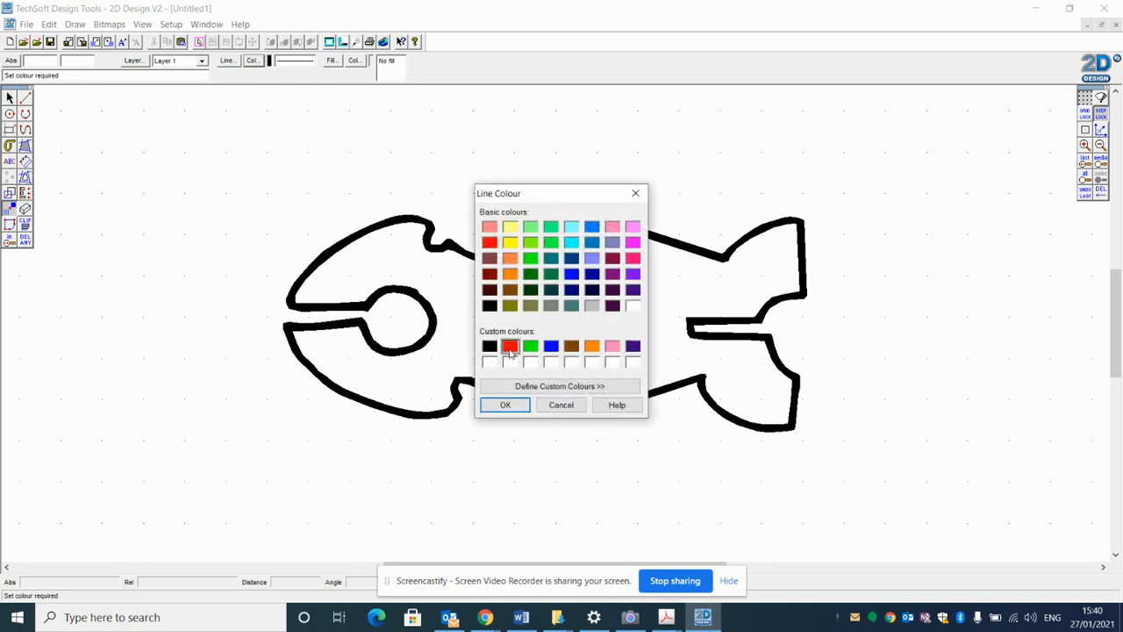
pyautogui.click(505, 404)
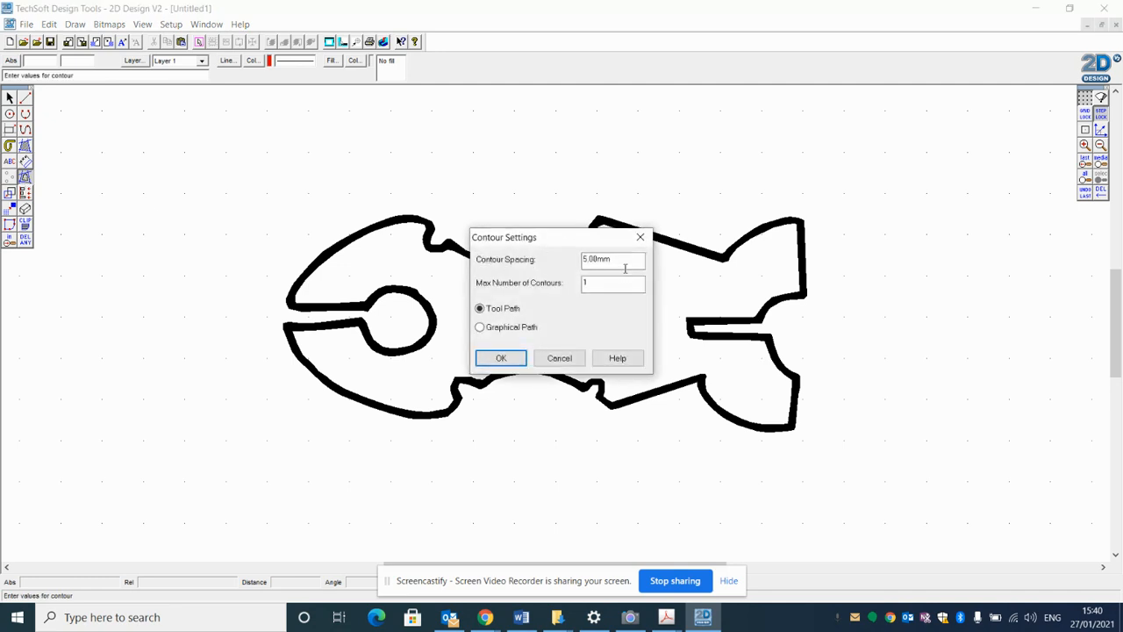
# Step: Set Contour Spacing to 0 and confirm the contour settings
pyautogui.tripleClick(612, 259)
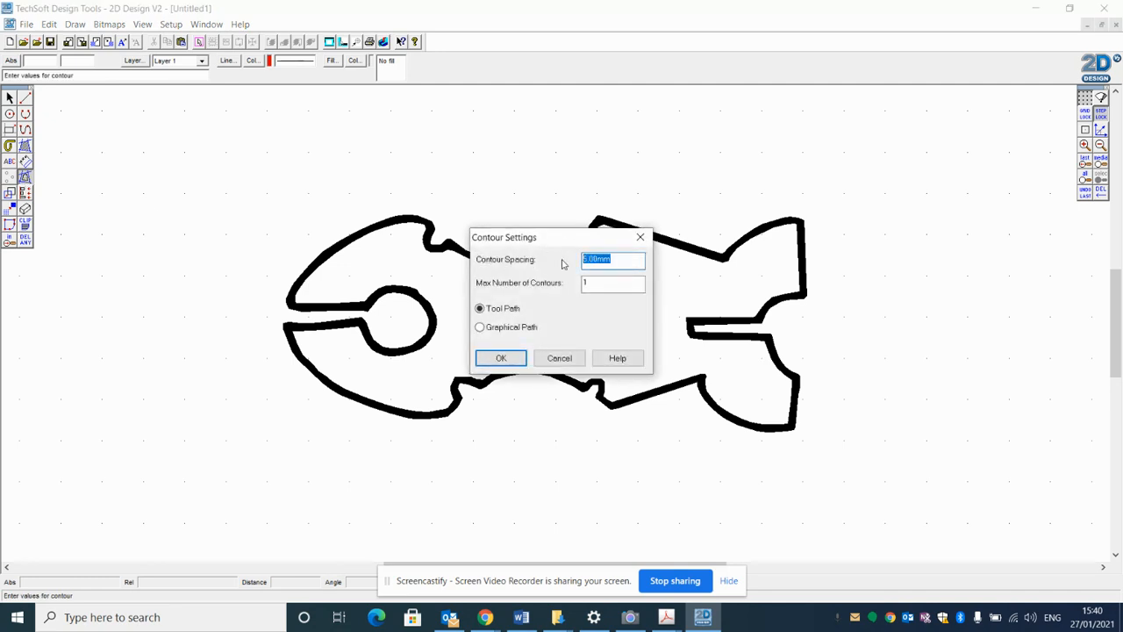
pyautogui.write('0')
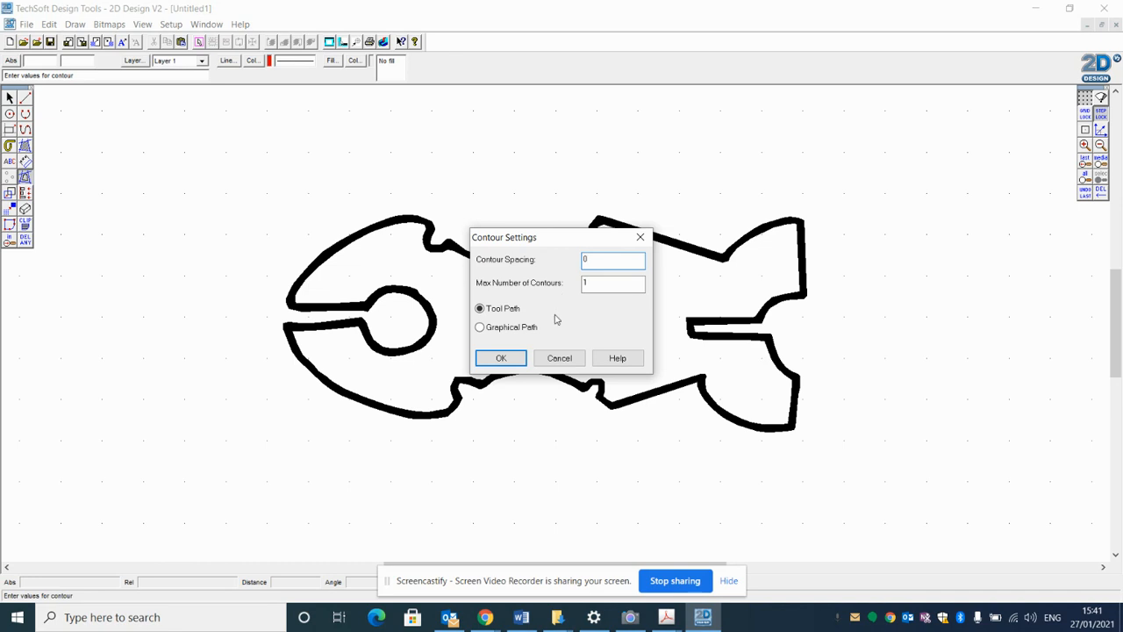
pyautogui.click(500, 357)
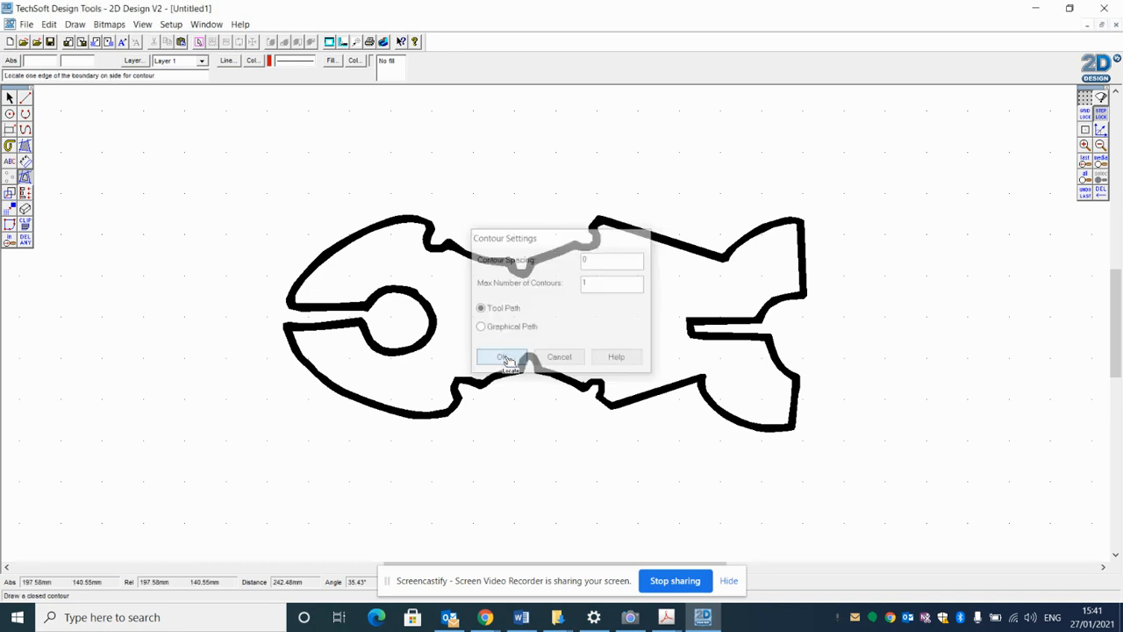
# Step: Pick the black outline's edge to draw the red contour around it
pyautogui.click(503, 357)
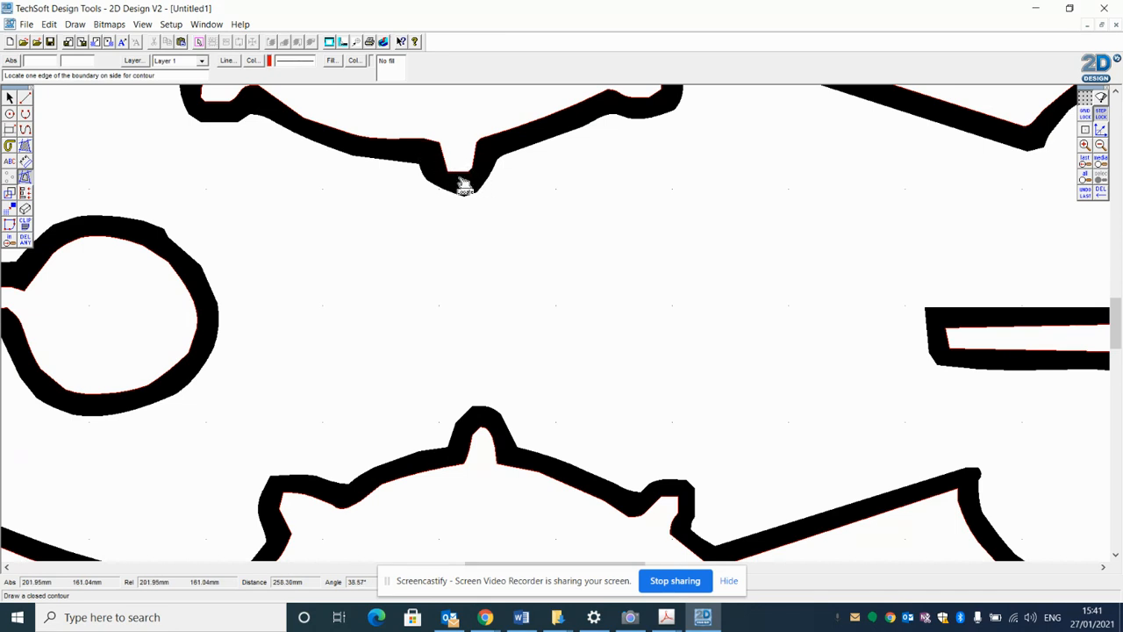
pyautogui.moveTo(447, 186)
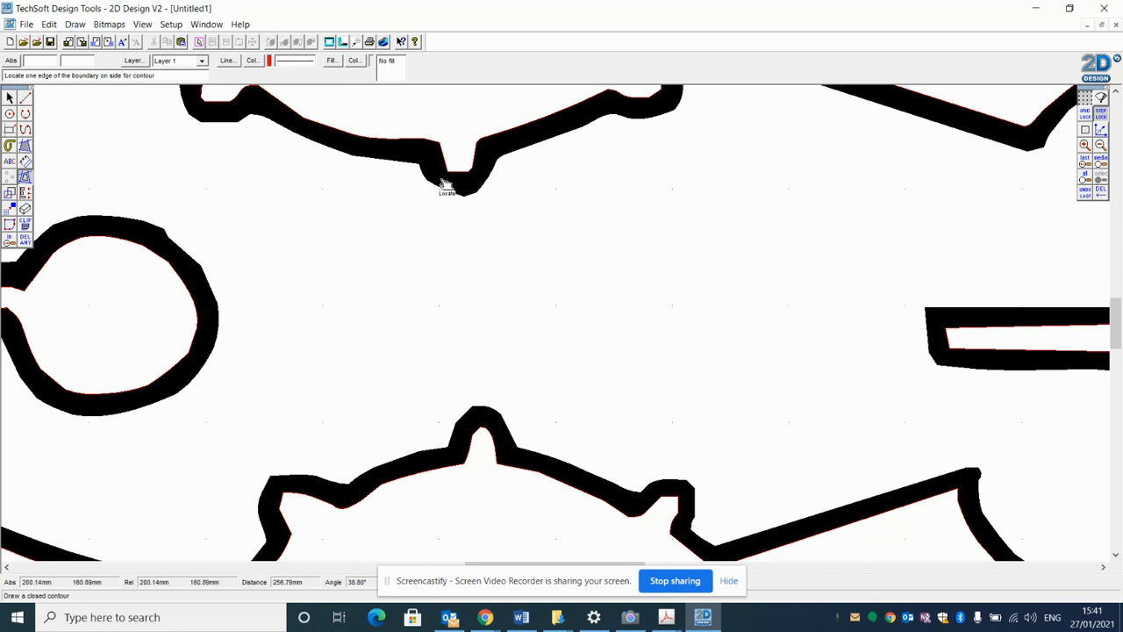